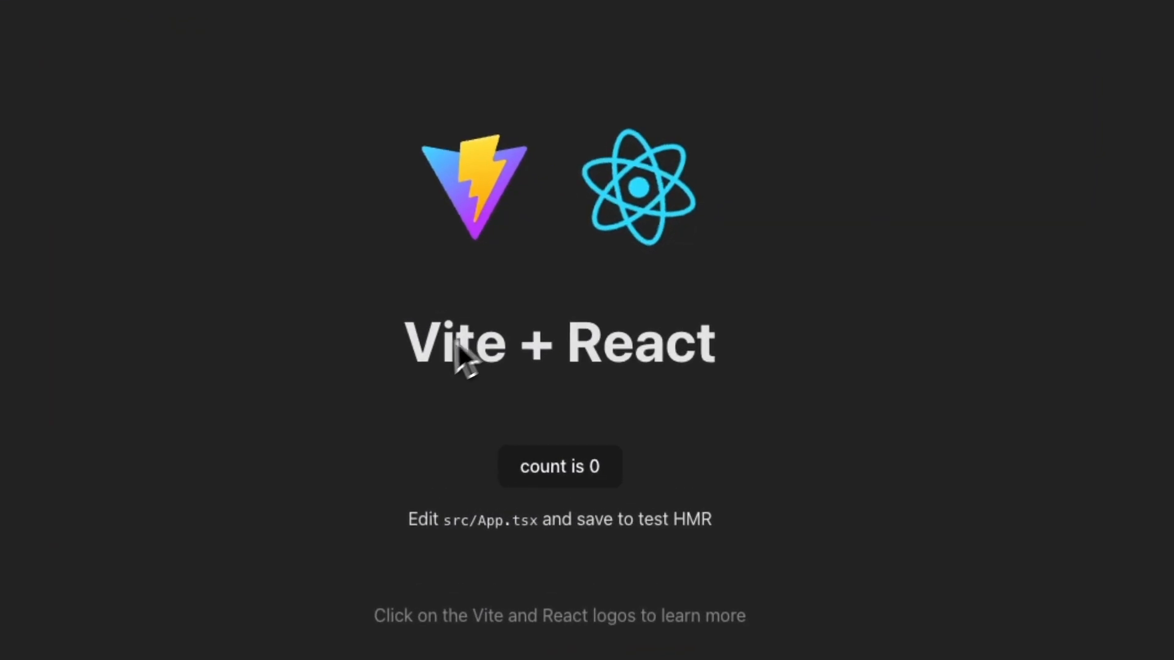
pyautogui.moveTo(397, 401)
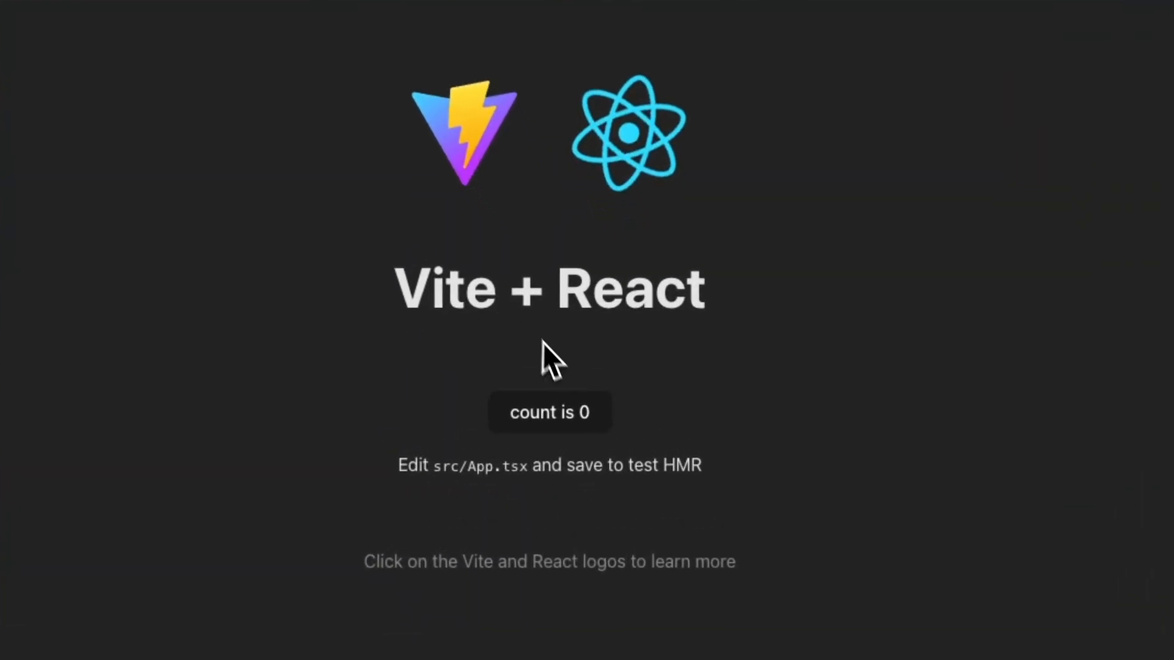
pyautogui.moveTo(610, 370)
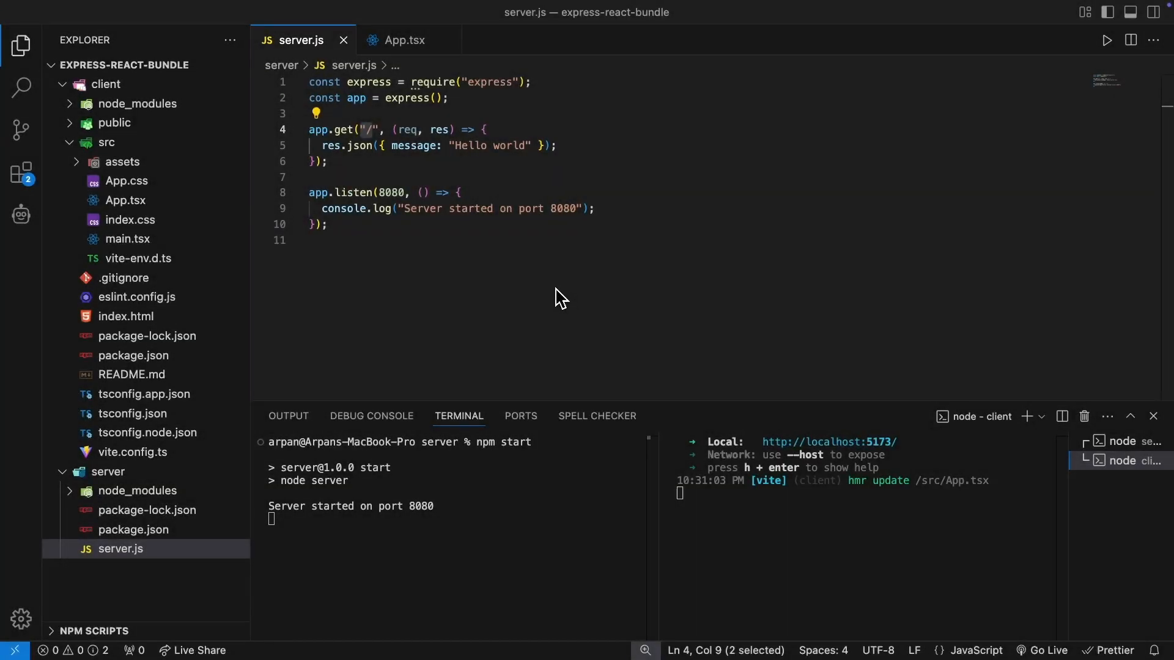
pyautogui.moveTo(444, 213)
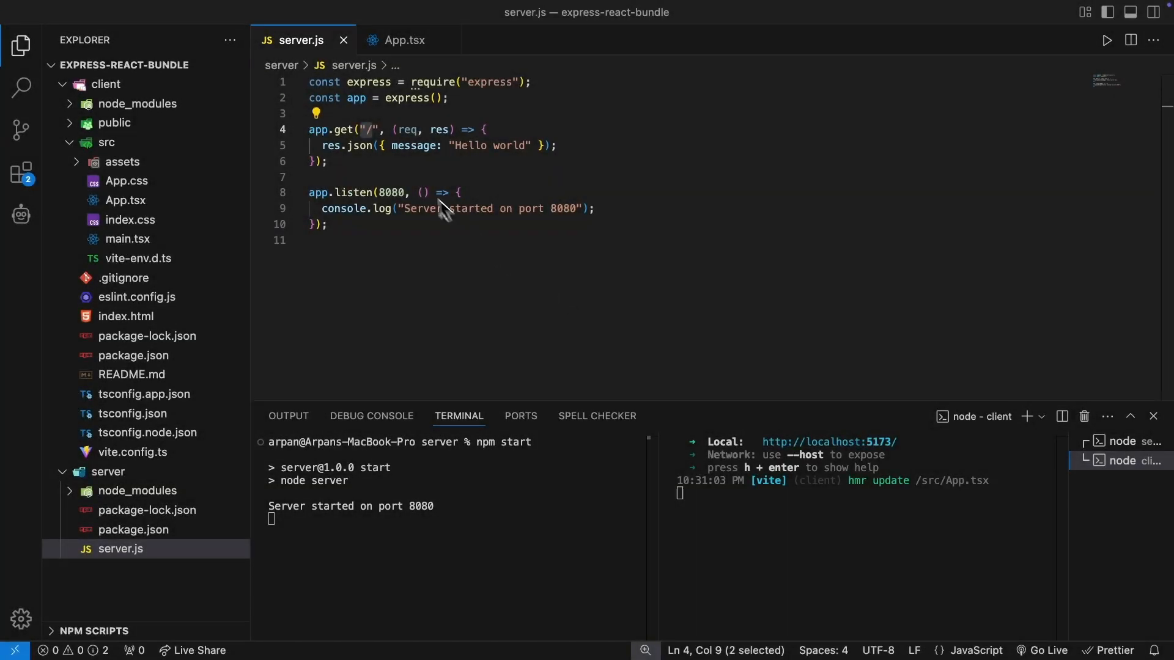
pyautogui.moveTo(381, 154)
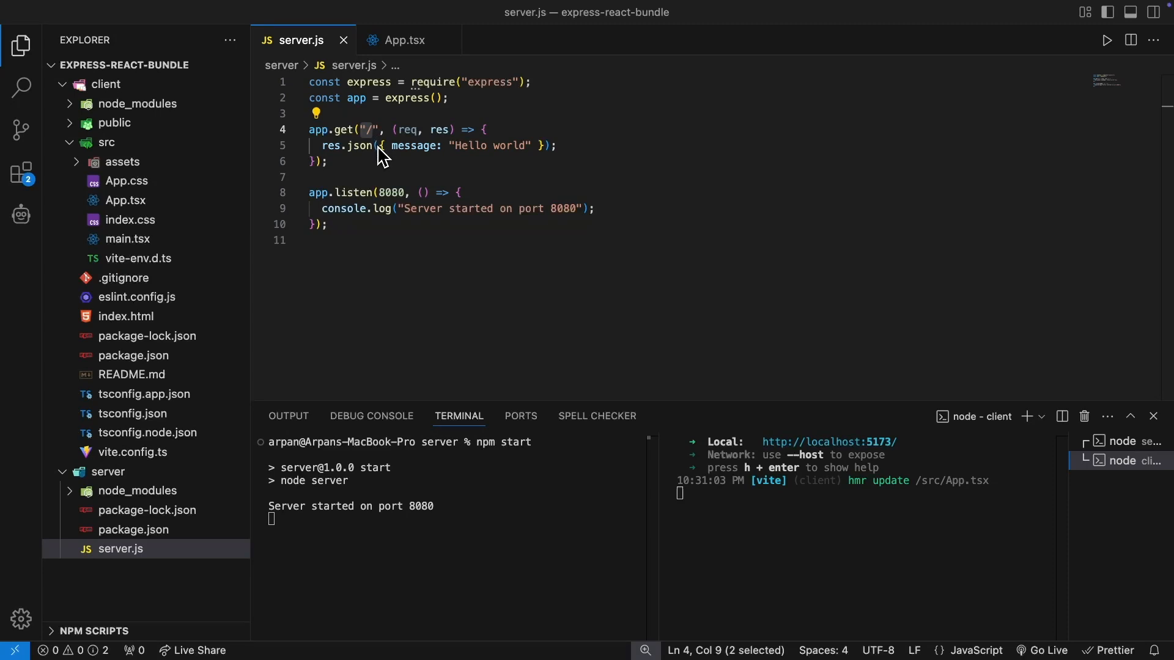
pyautogui.moveTo(383, 166)
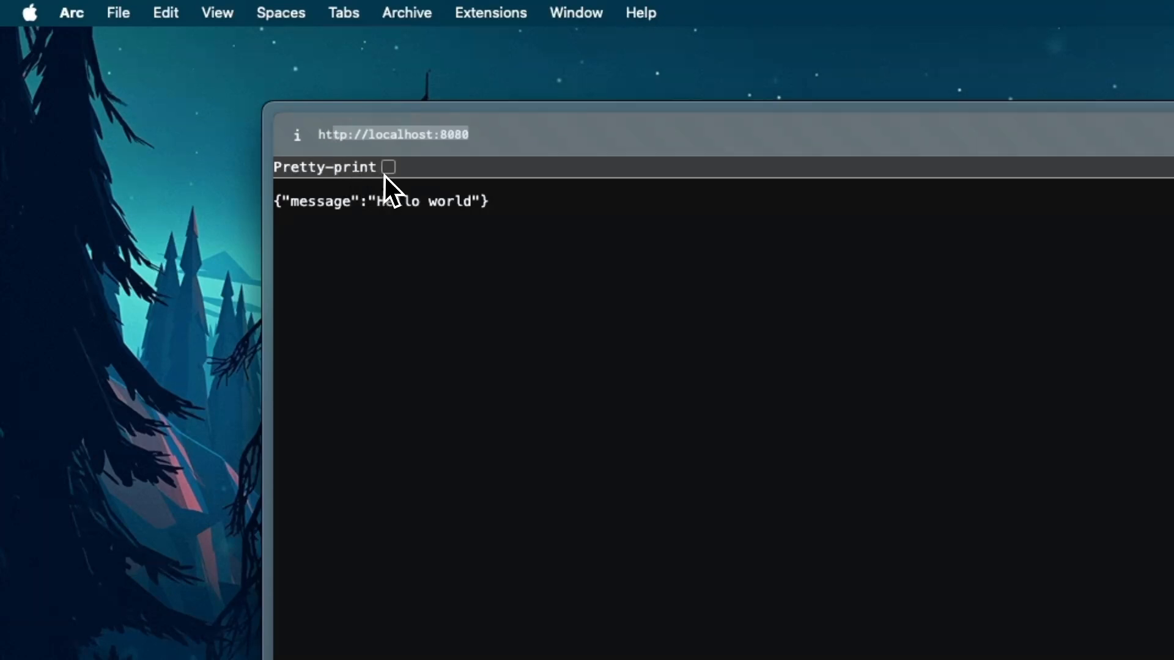
# Step: Turn on Pretty-print for the Hello world JSON response at localhost:8080
pyautogui.click(388, 166)
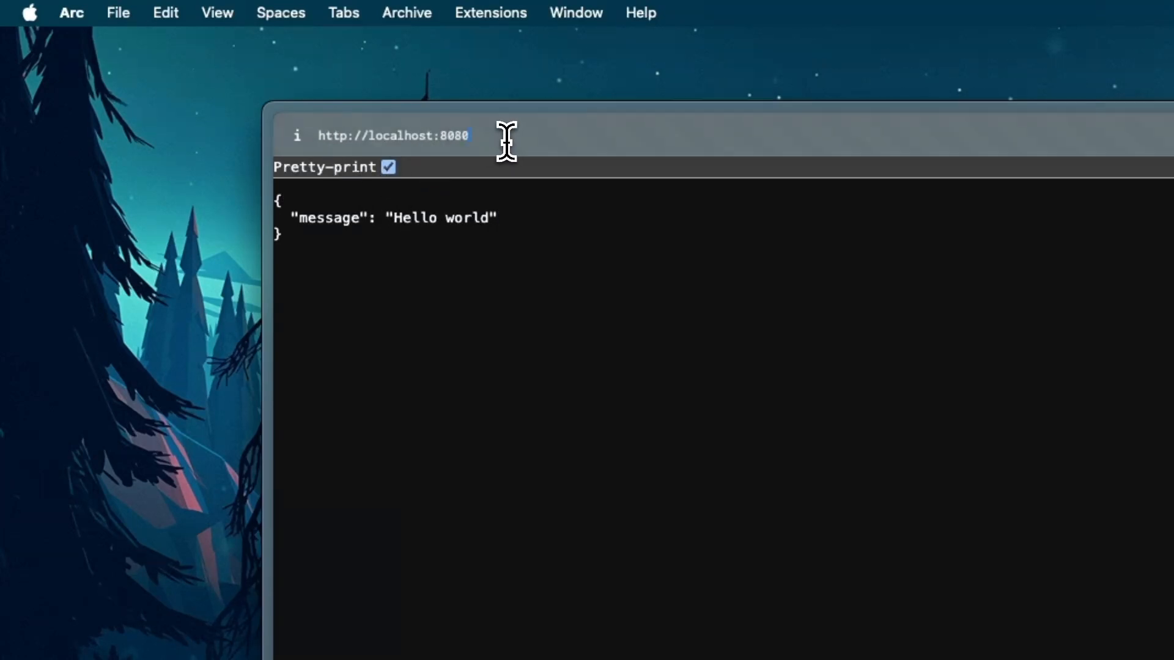
pyautogui.click(387, 166)
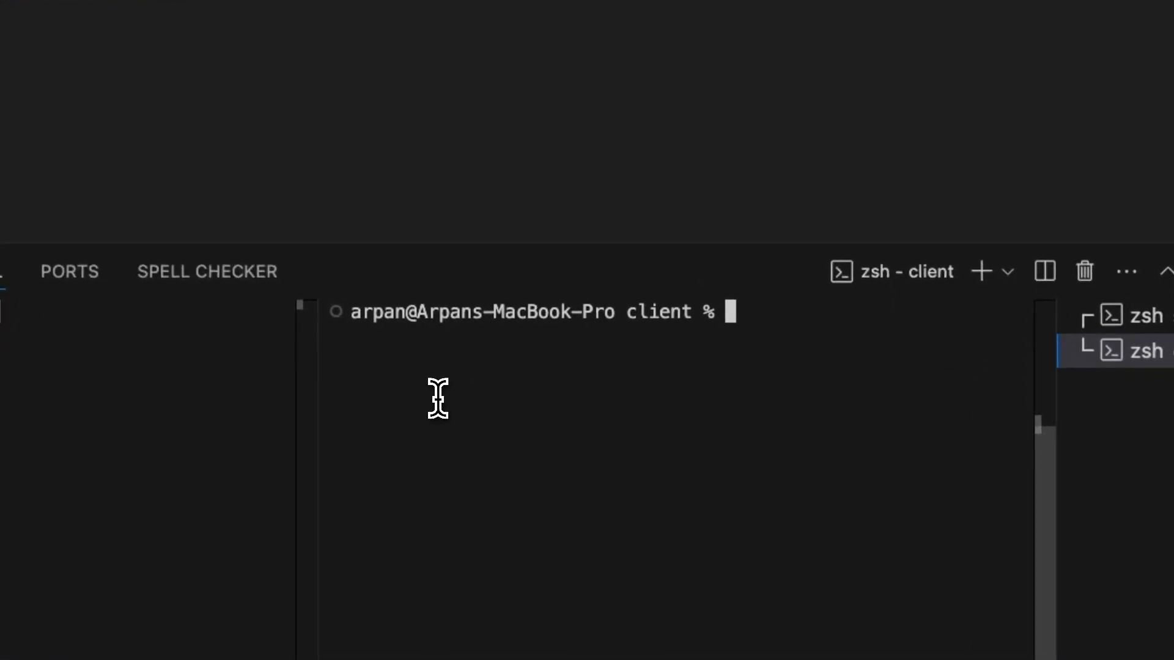
pyautogui.moveTo(671, 335)
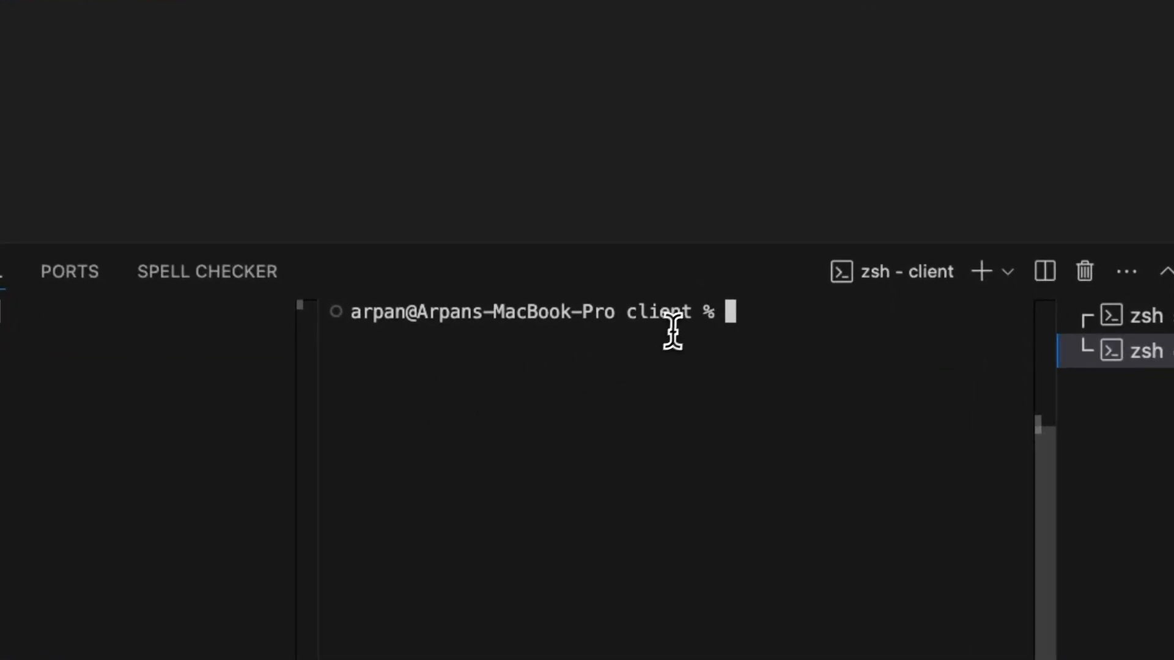
pyautogui.moveTo(827, 348)
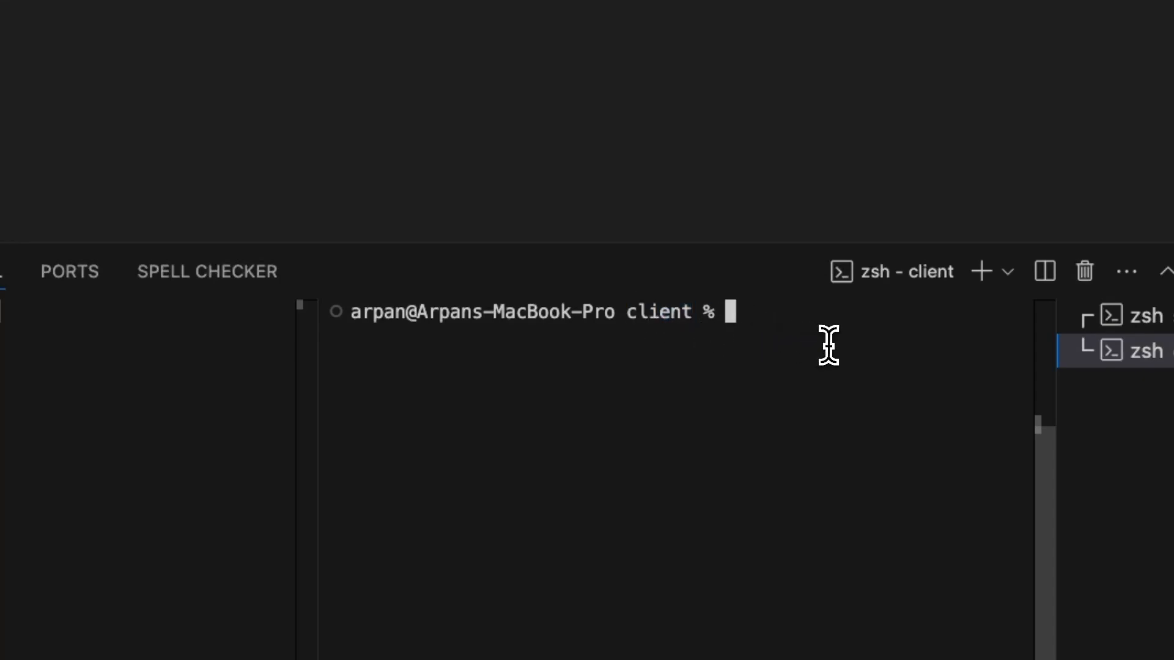
# Step: Run 'npm run build' in the client terminal to create the production dist build
pyautogui.write('npm run buil')
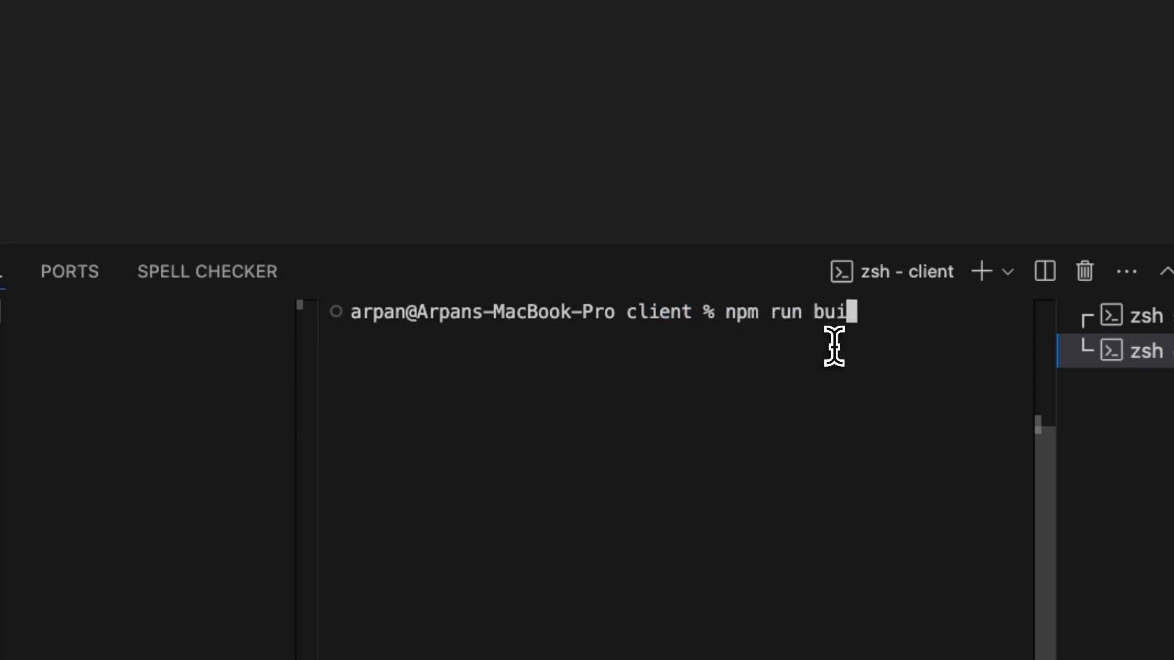
pyautogui.write('ld')
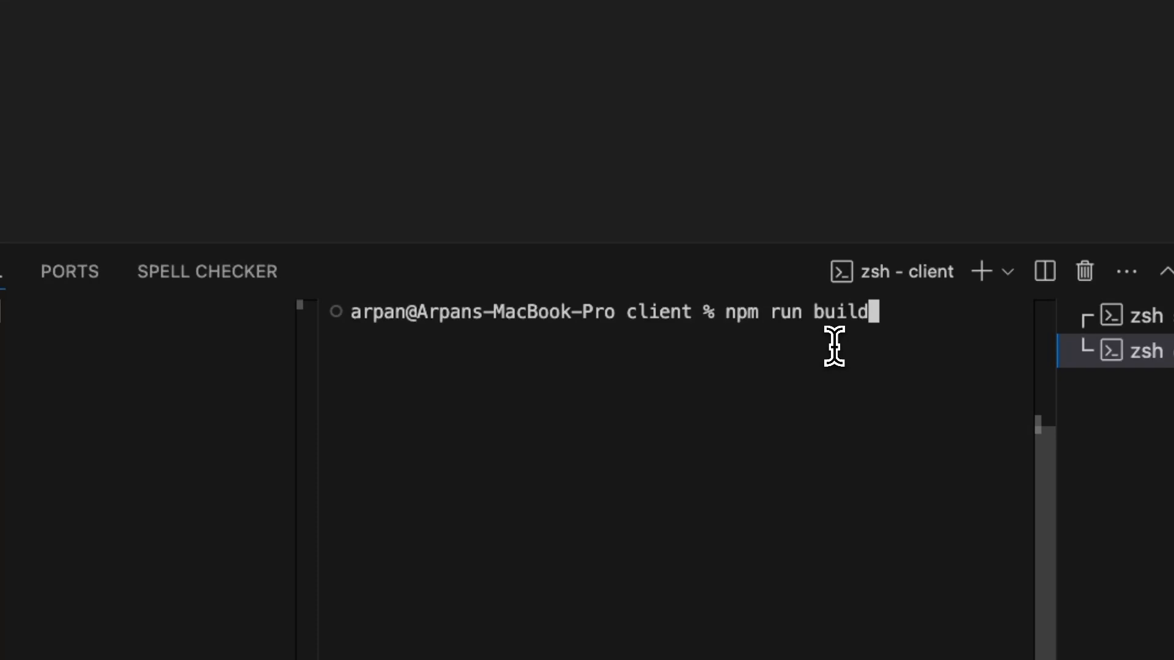
pyautogui.press('Return')
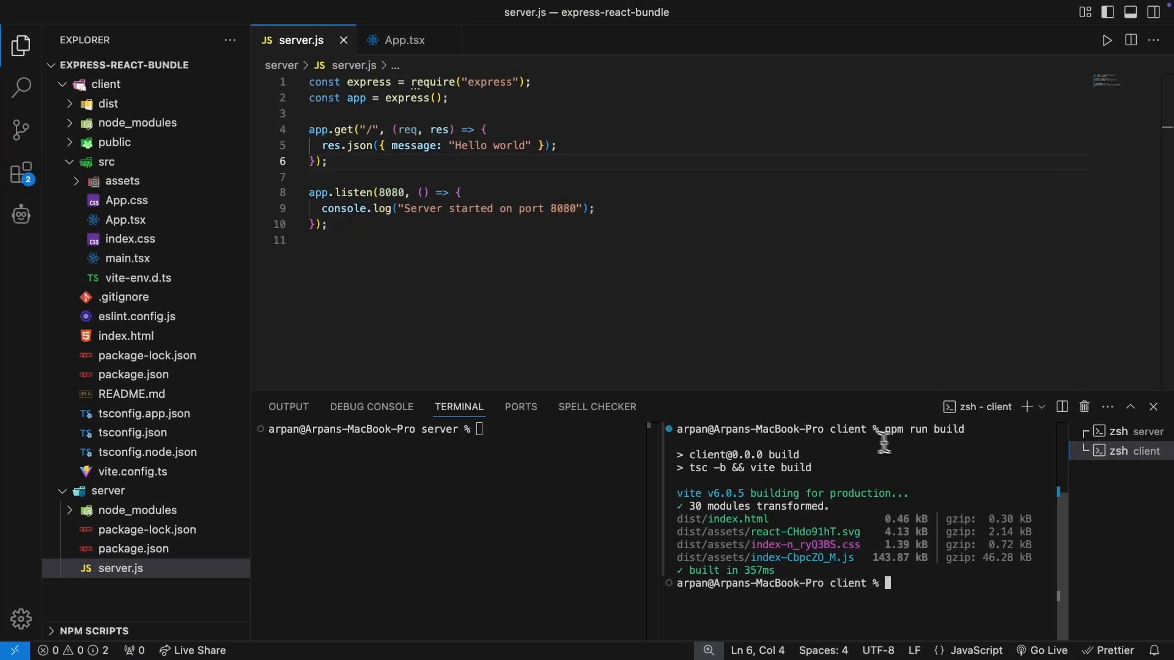
pyautogui.moveTo(483, 312)
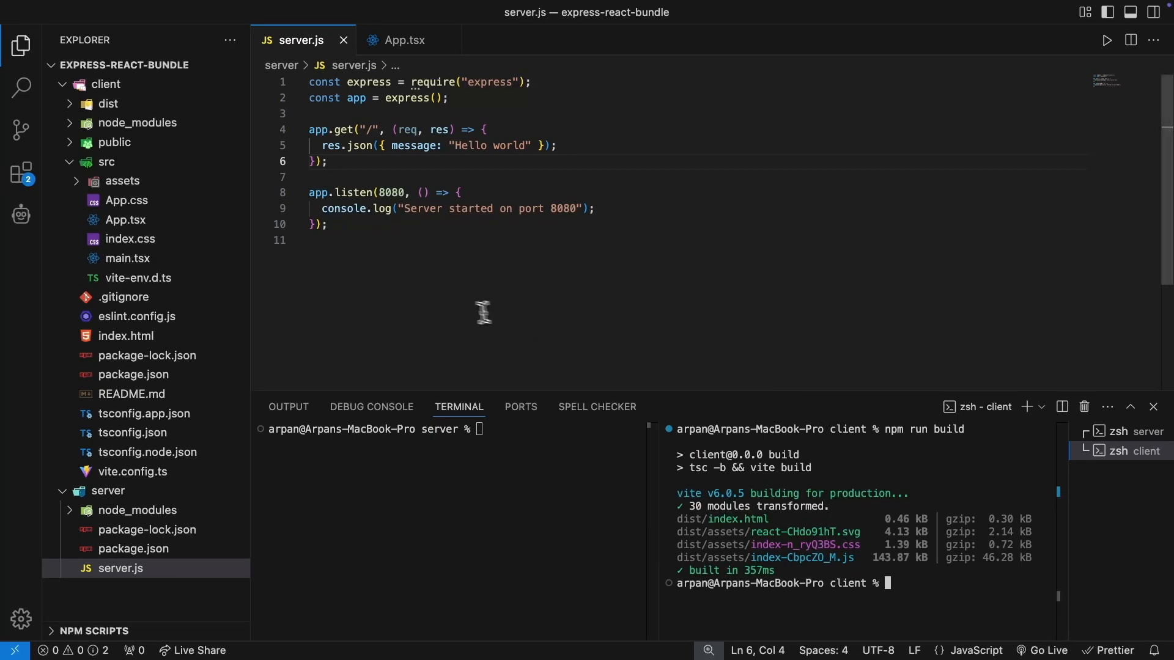
# Step: Expand client/dist and its assets folder to show index.html and the bundled files
pyautogui.click(108, 103)
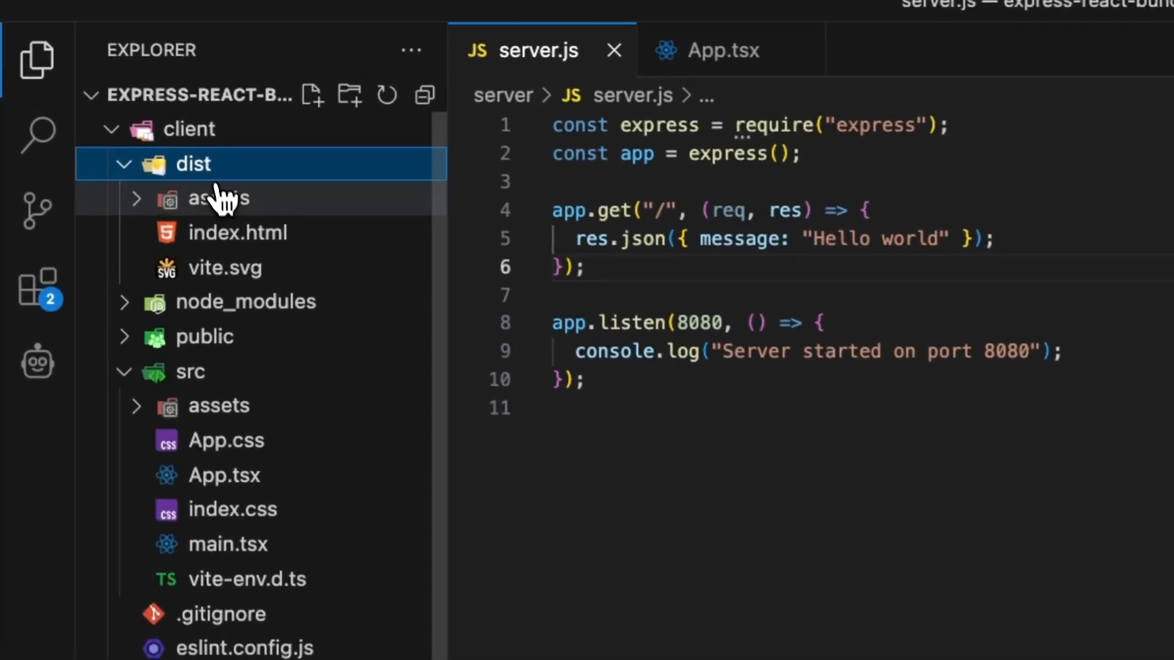
pyautogui.click(219, 198)
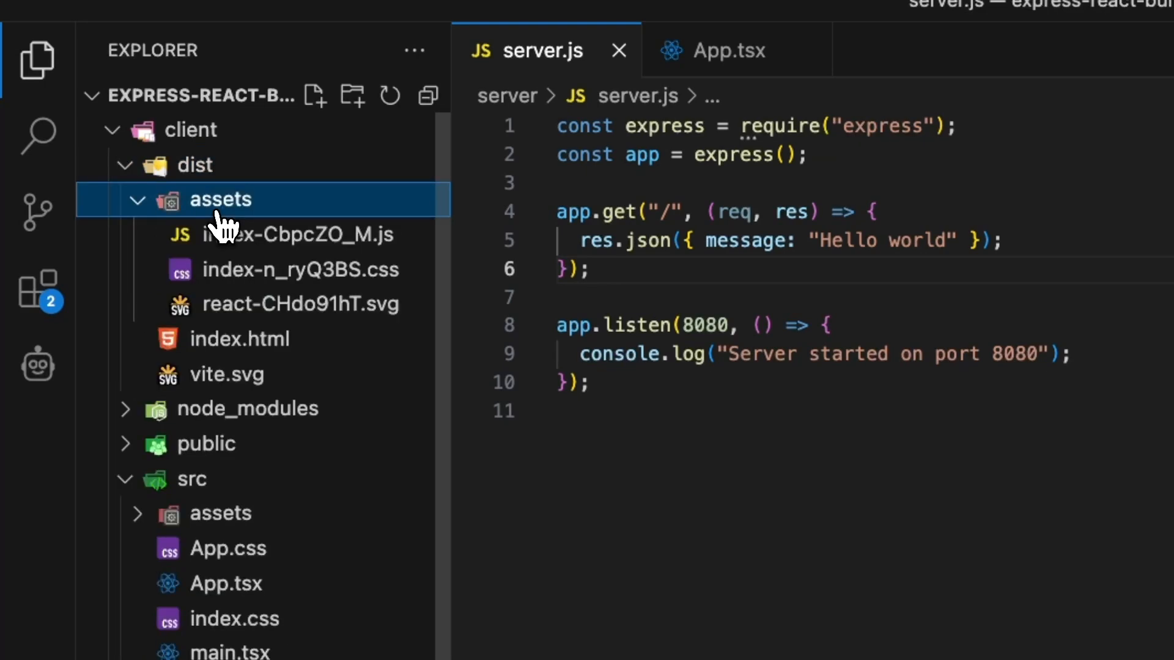
pyautogui.moveTo(241, 338)
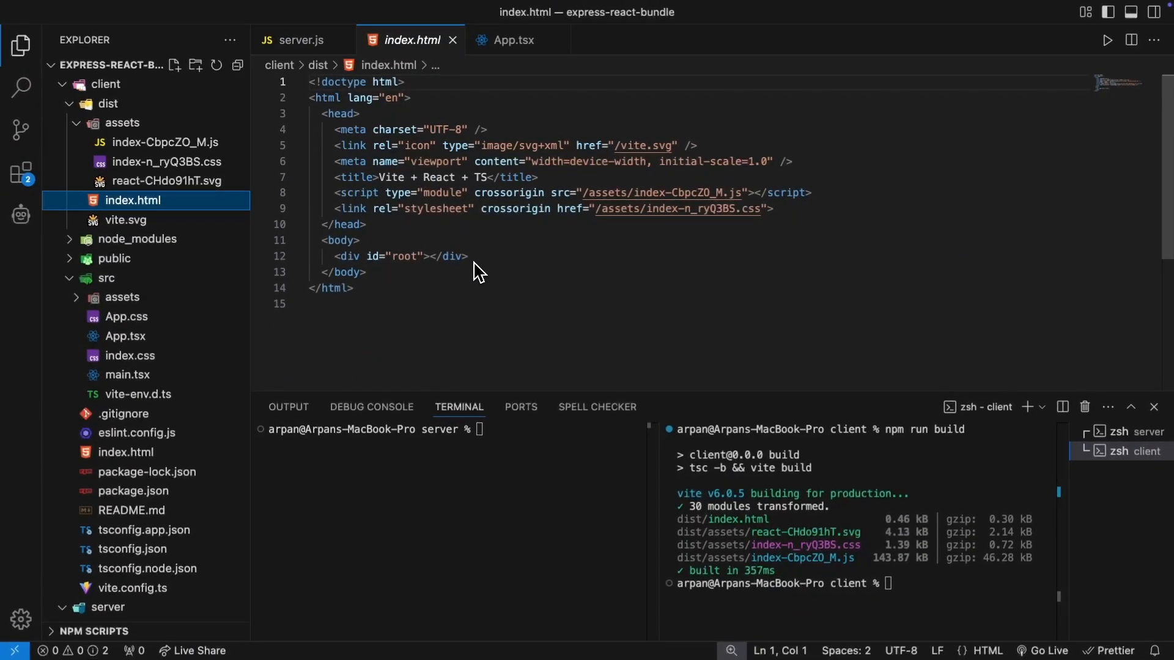
pyautogui.moveTo(477, 290)
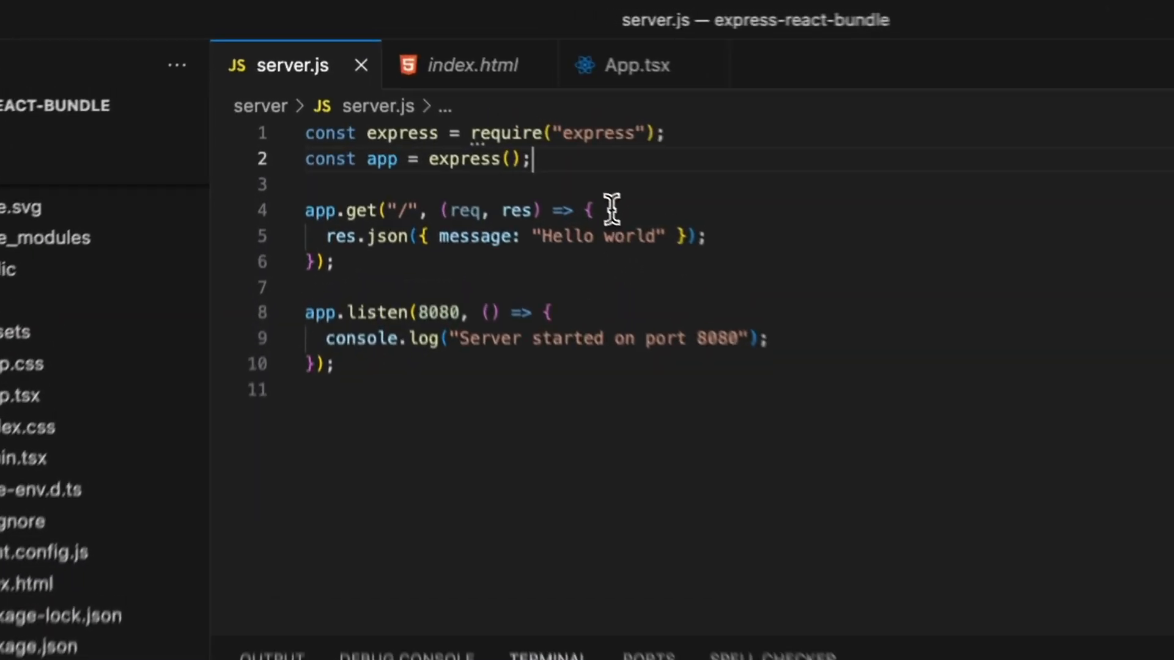
# Step: Import path and add express.static serving path.join(__dirname, '../client/dist')
pyautogui.write("const path = require('")
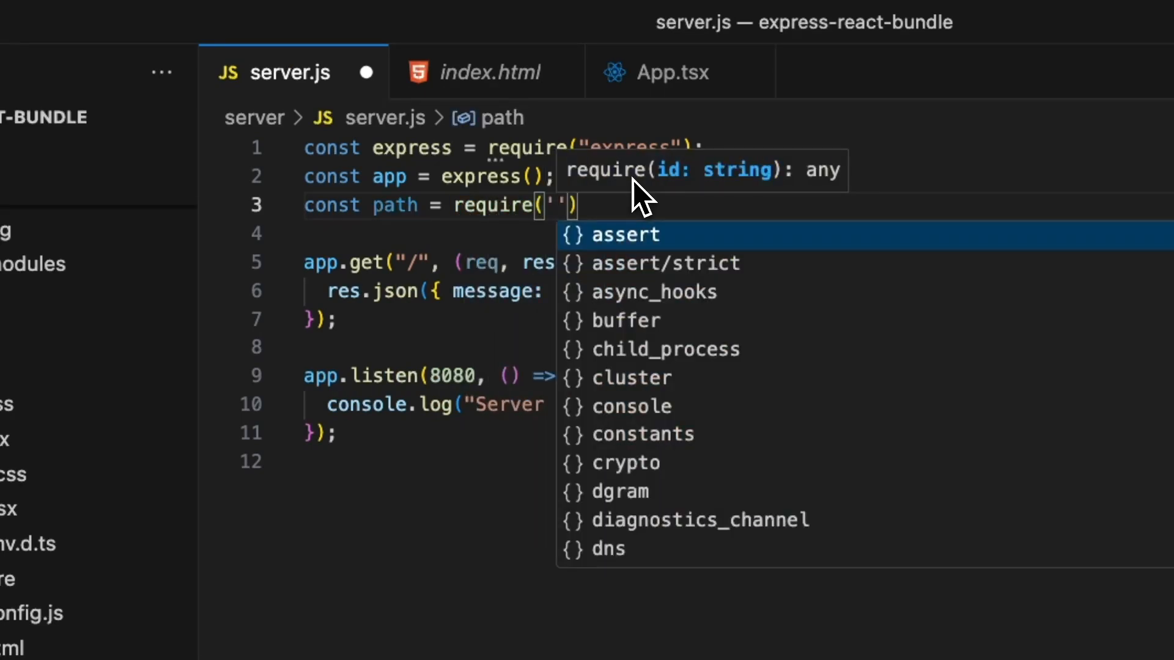
pyautogui.write('path"')
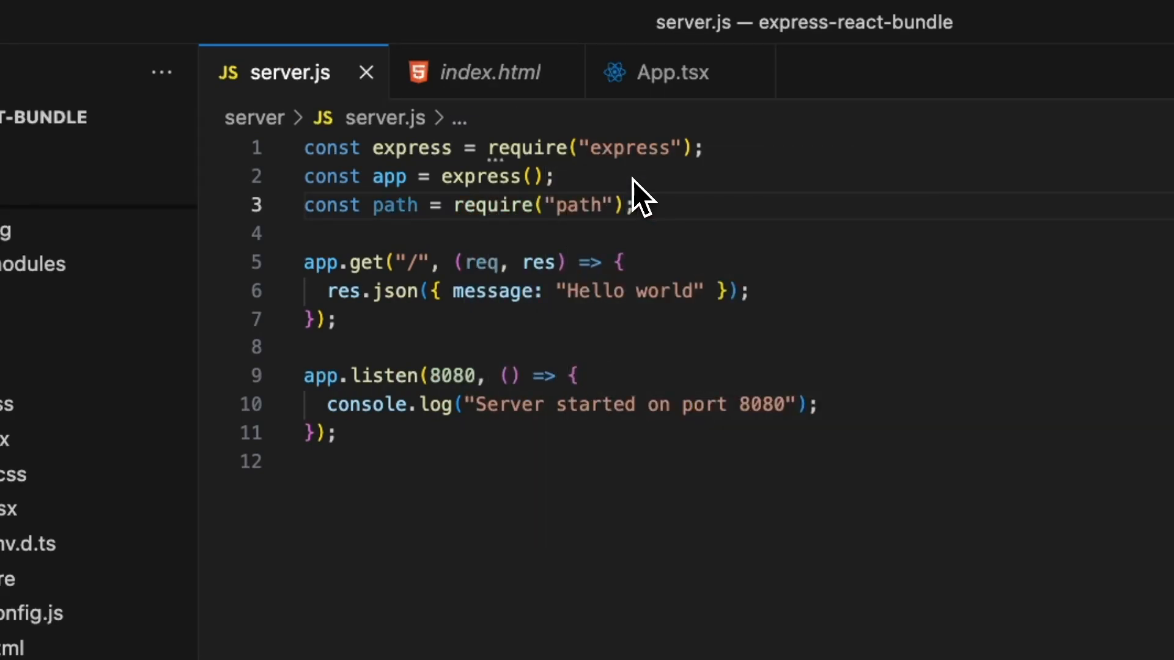
pyautogui.write('app')
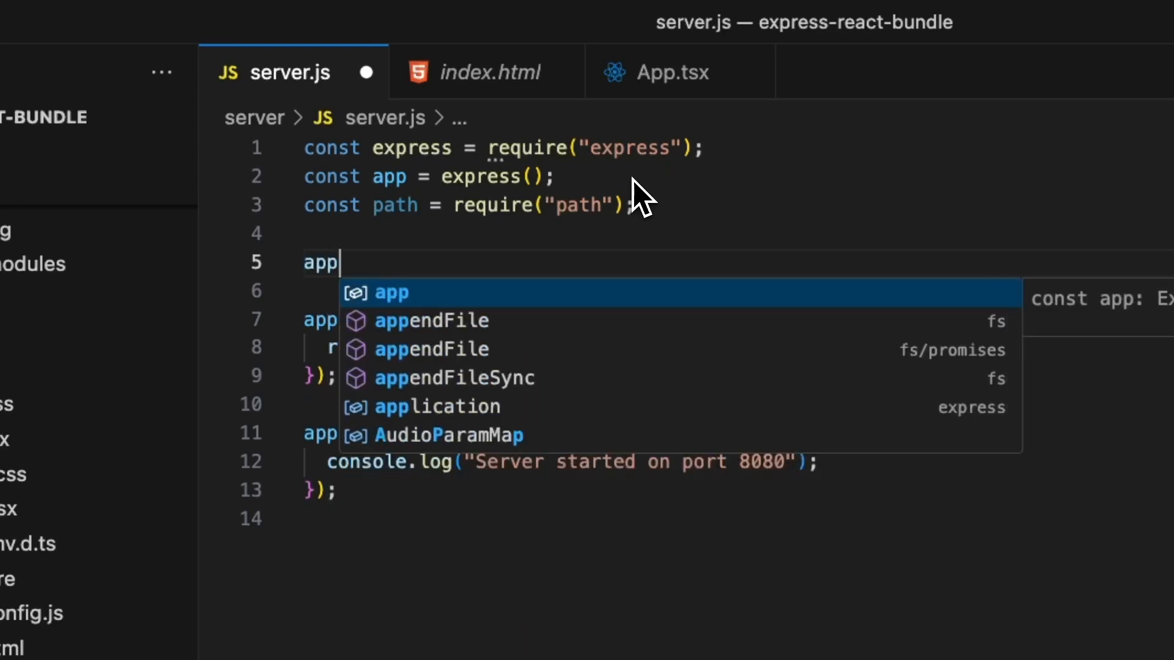
pyautogui.write('.use(express.static(')
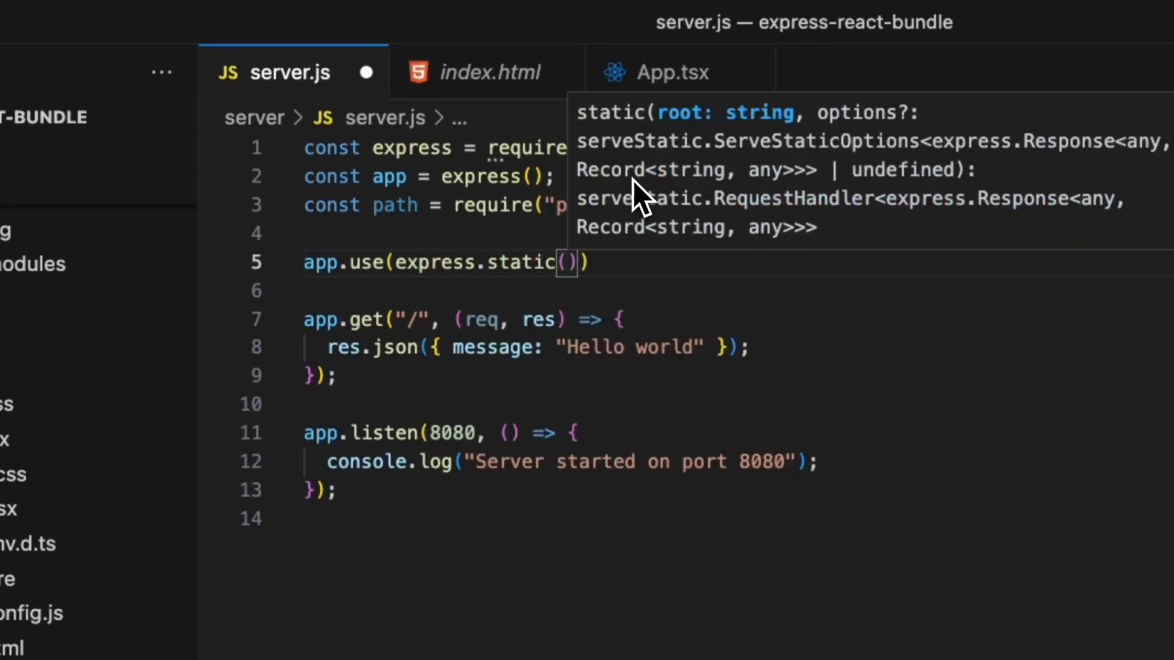
pyautogui.write('path.join(')
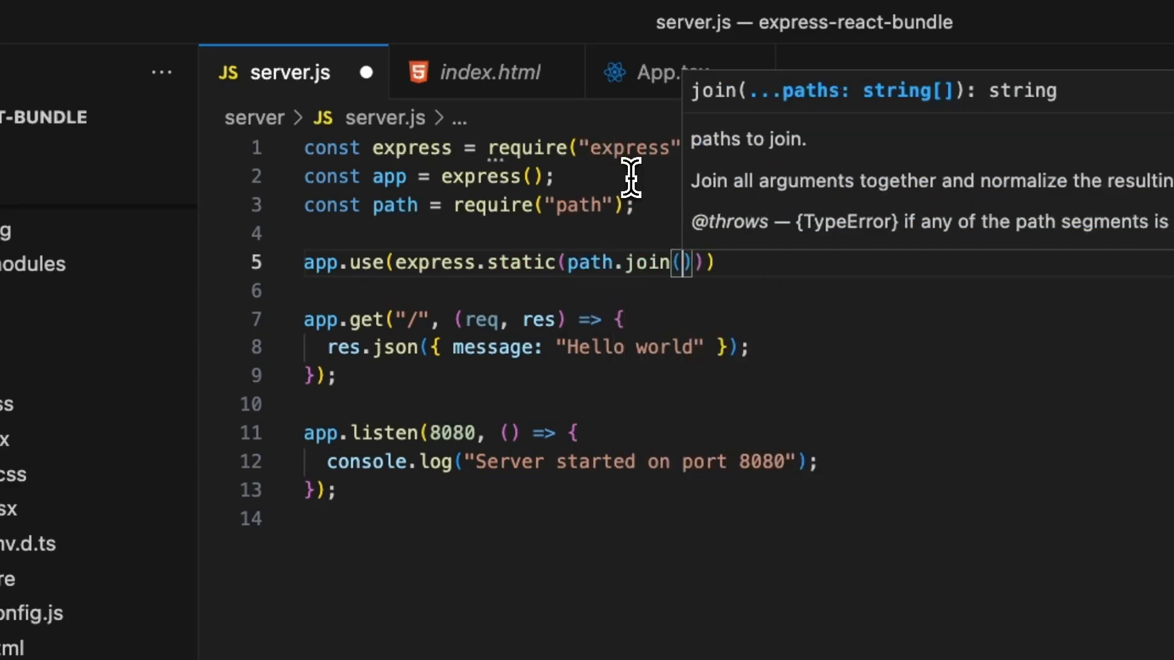
pyautogui.write('__dirname, "')
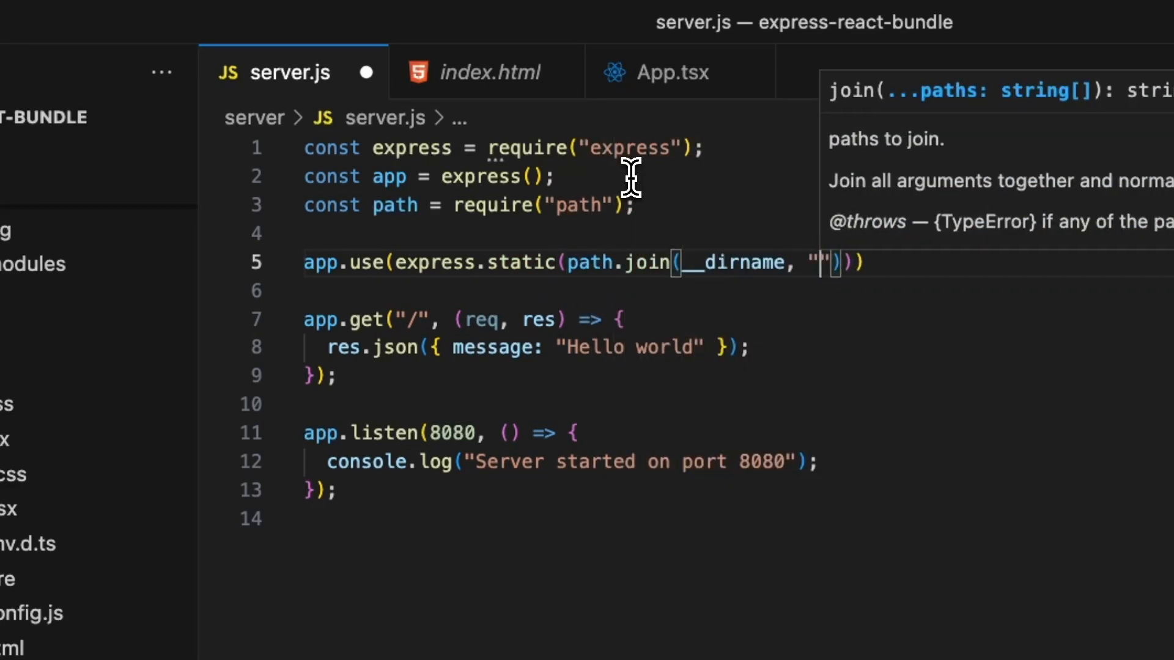
pyautogui.write('../client/dist')
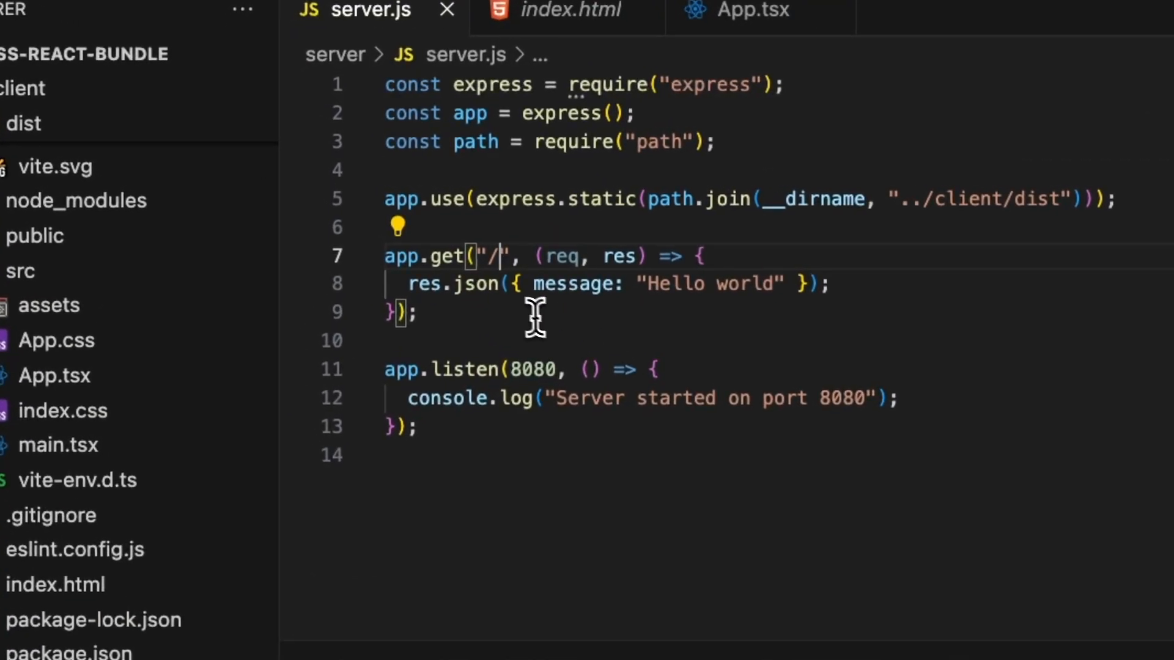
# Step: Change the route to '/*' and send ../client/dist/index.html with res.sendFile
pyautogui.write('*')
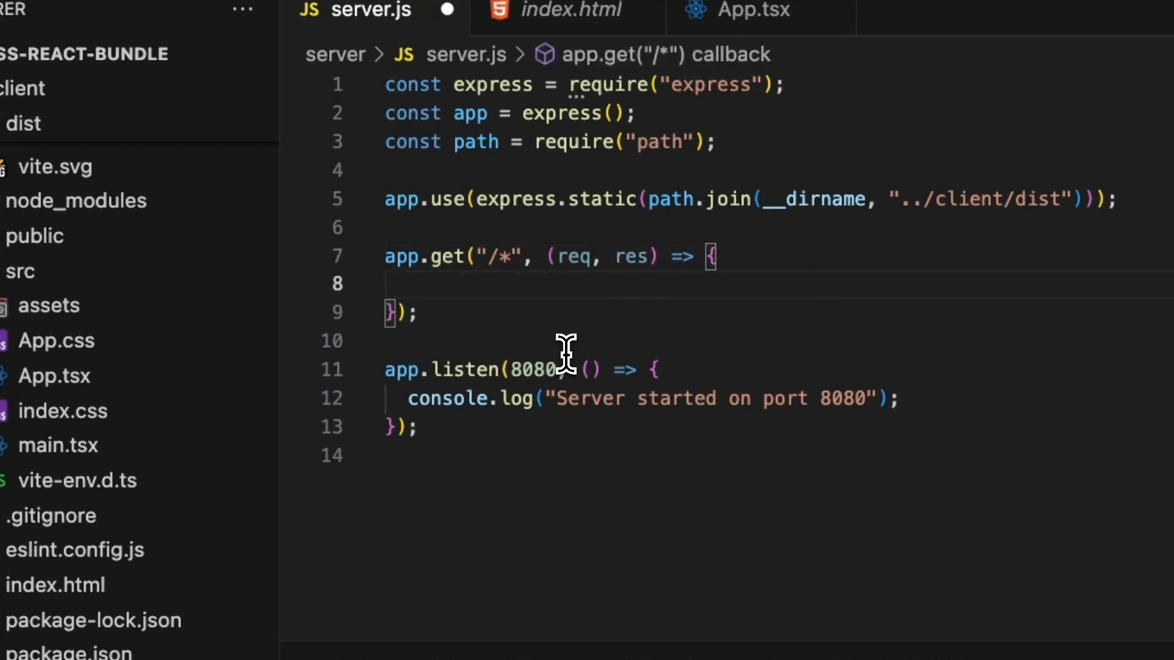
pyautogui.write('res.sendFile(')
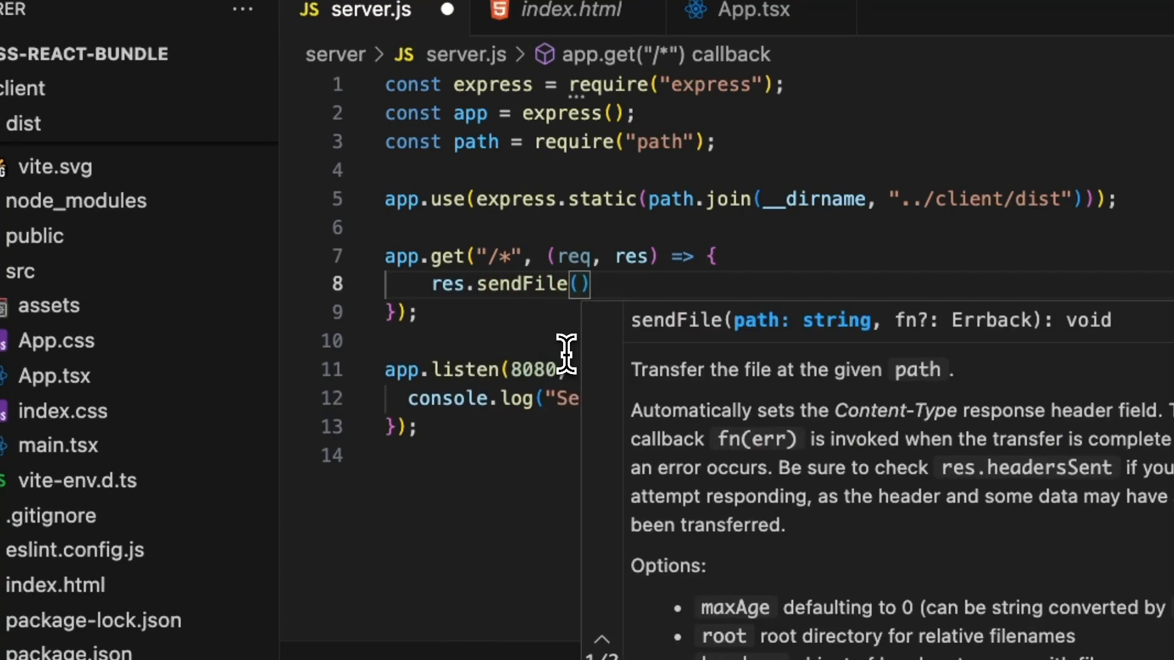
pyautogui.write('path.join(__dirname,')
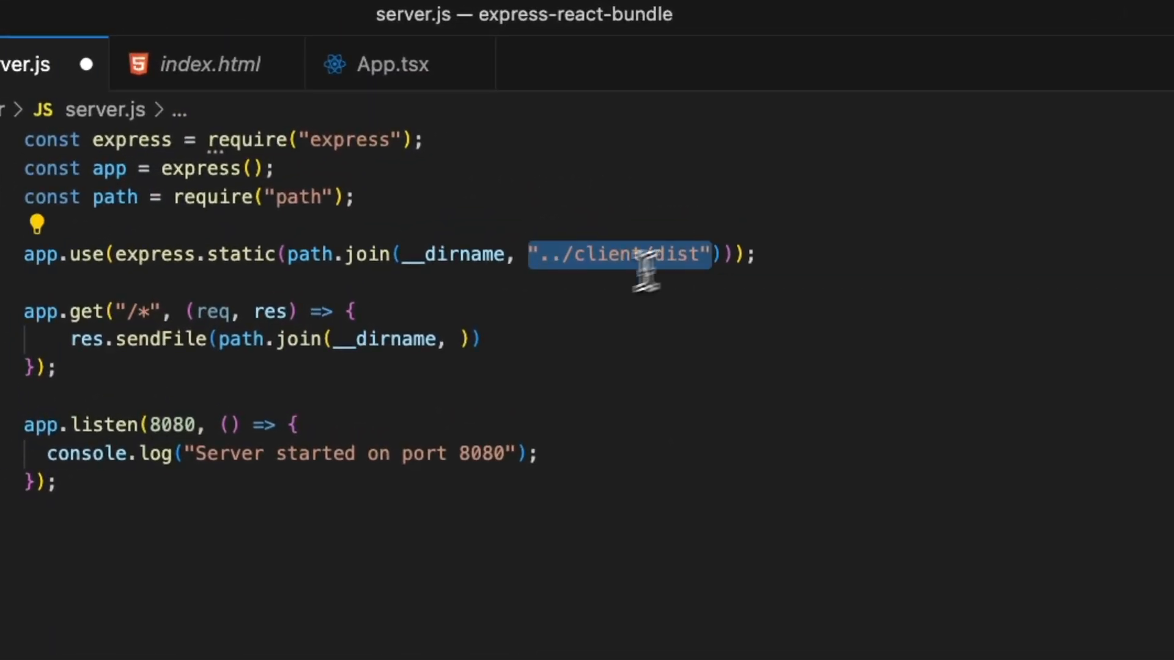
pyautogui.write('"../client/dist"')
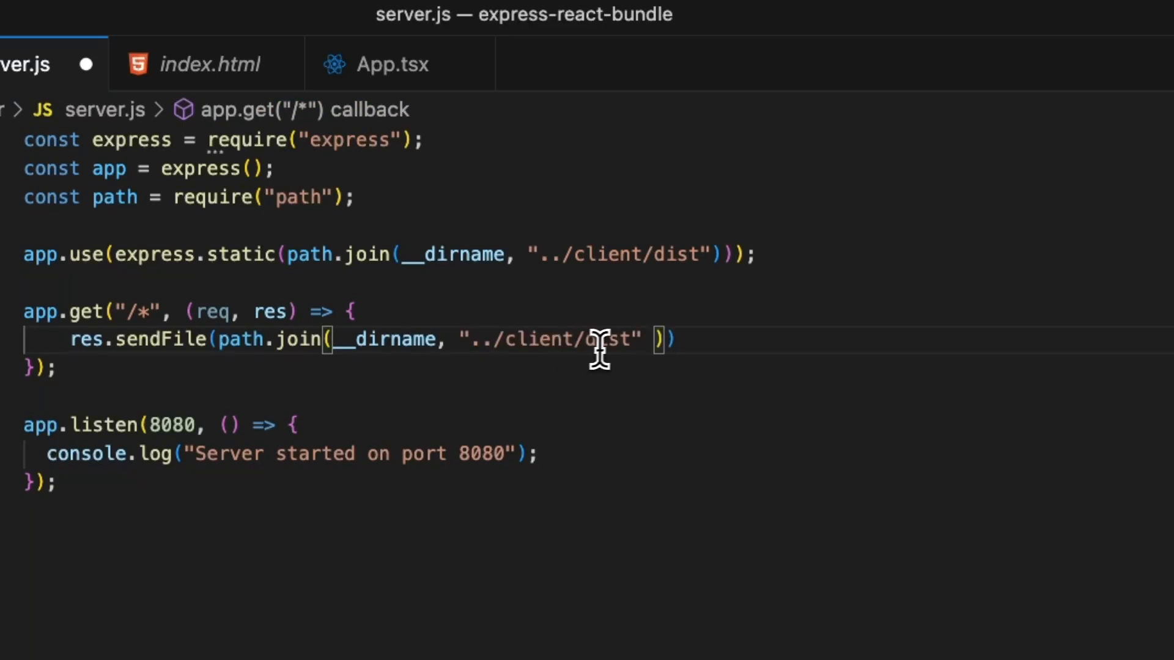
pyautogui.write('/index.ht')
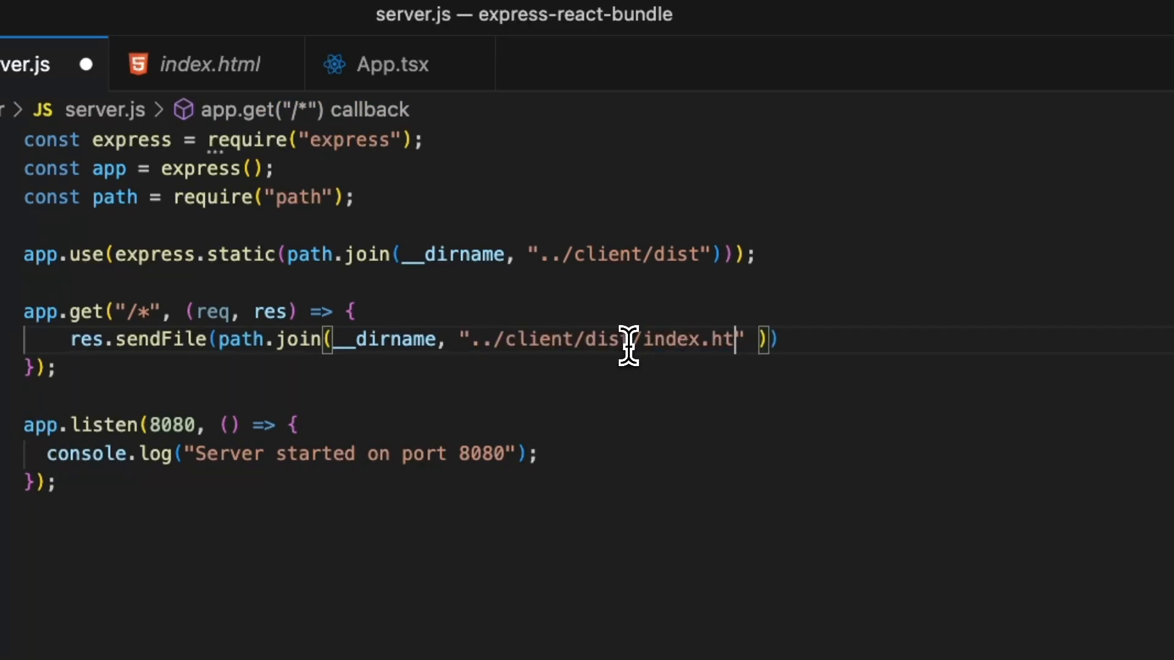
pyautogui.write('ml"));')
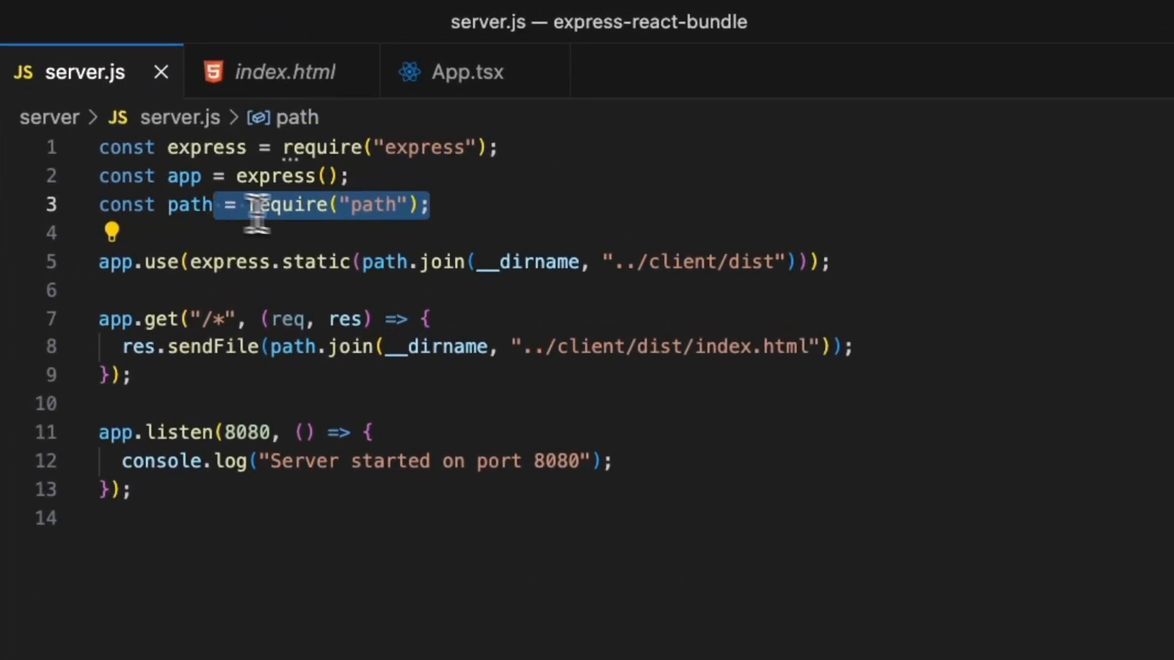
pyautogui.moveTo(233, 274)
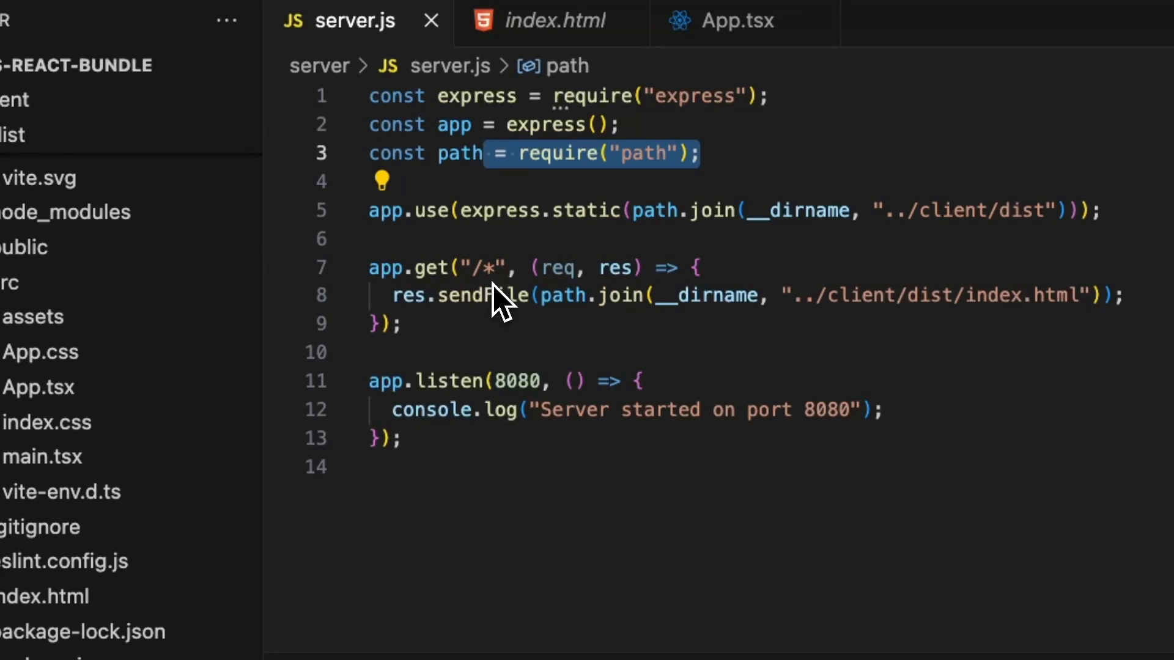
pyautogui.moveTo(625, 347)
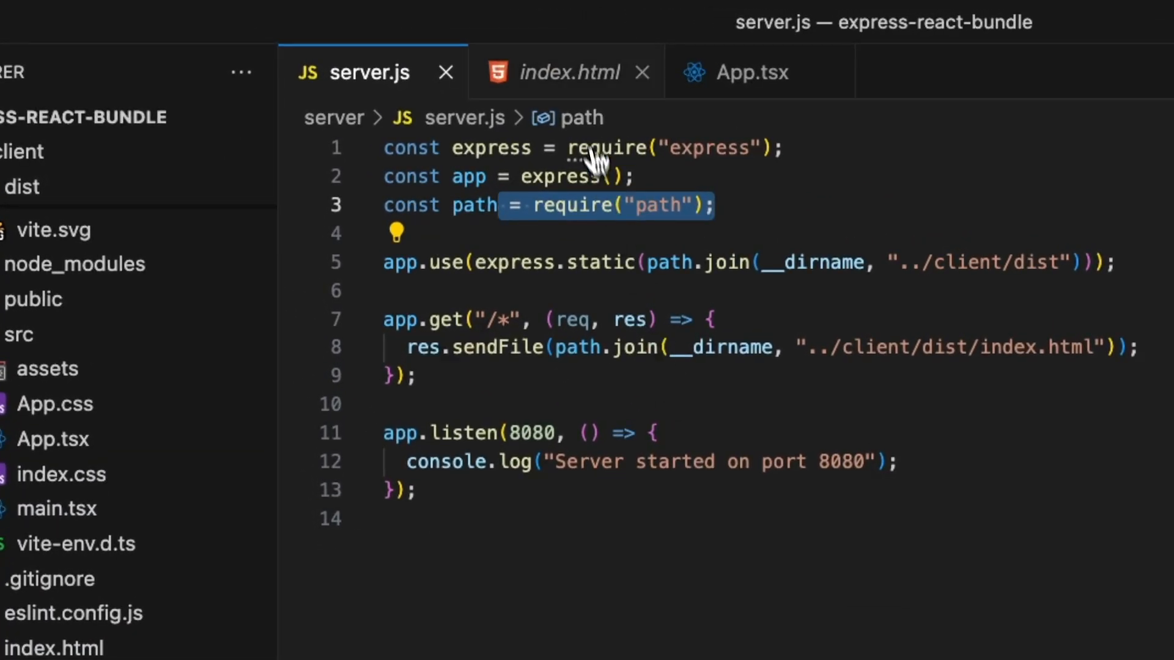
# Step: View the built dist index.html tab, then switch back to server.js
pyautogui.click(567, 72)
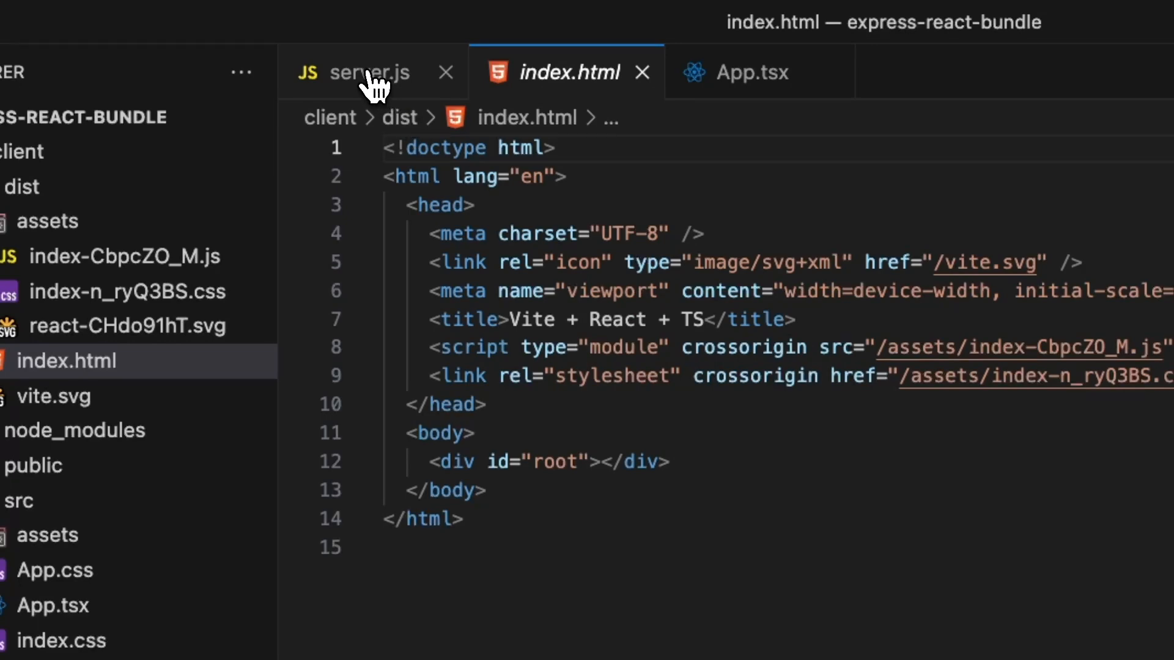
pyautogui.click(370, 72)
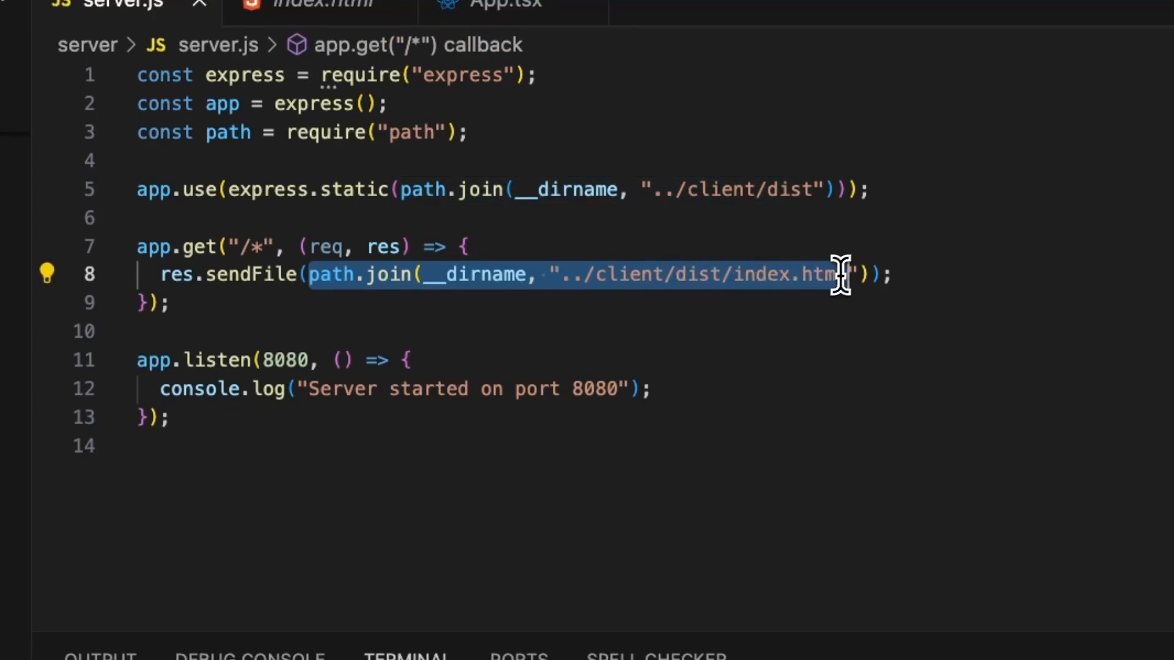
pyautogui.moveTo(763, 327)
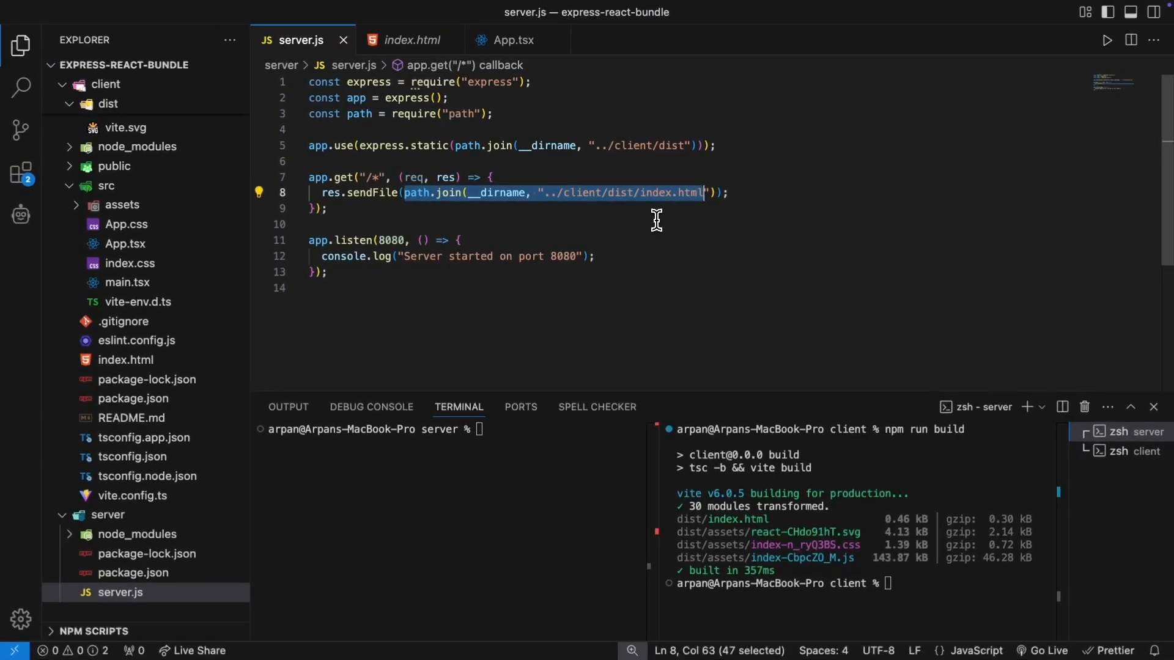
pyautogui.moveTo(383, 257)
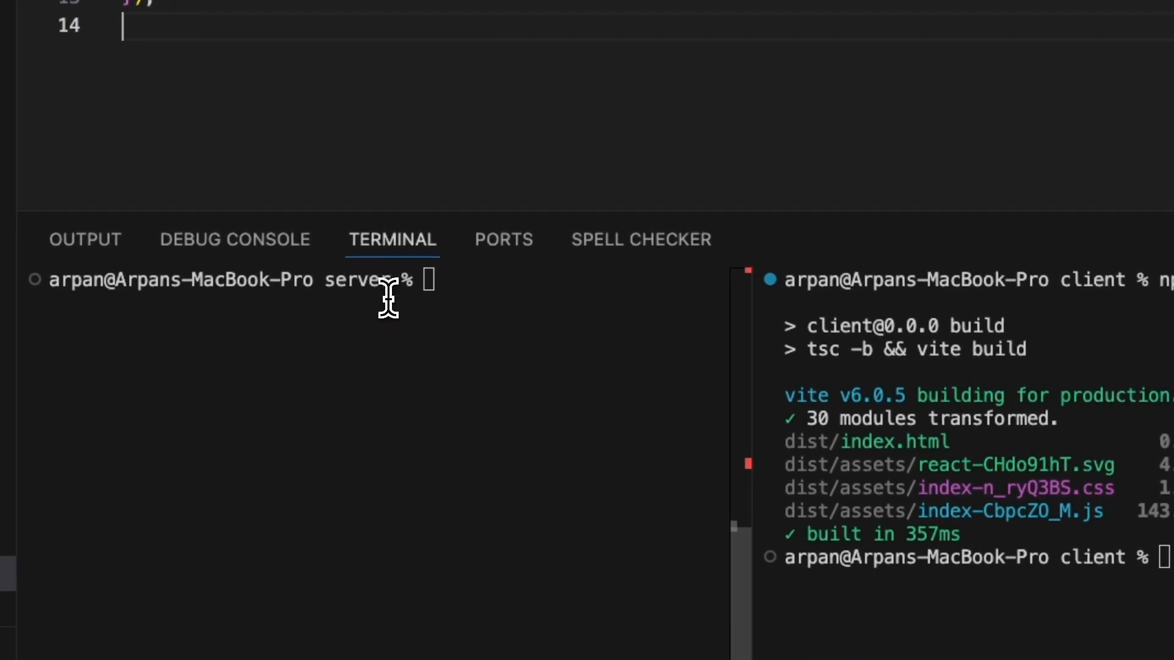
# Step: Enter 'npm start' in the server terminal to launch Express
pyautogui.write('np')
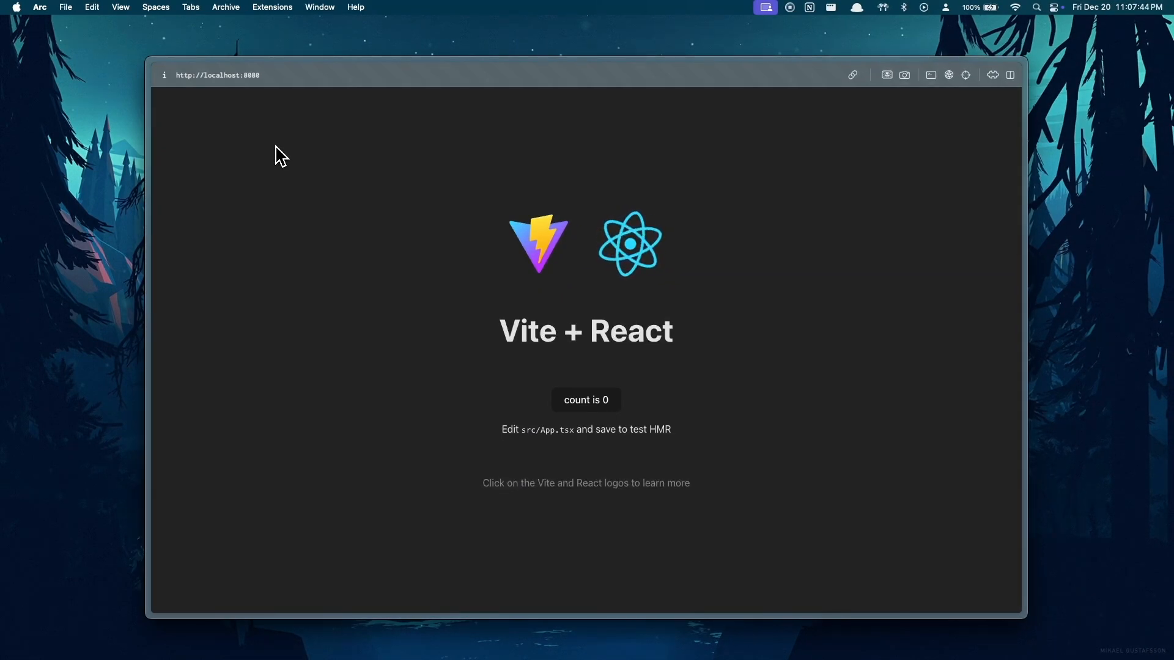
# Step: Click the 'count is 0' button on localhost:8080 so it reads 1
pyautogui.click(586, 399)
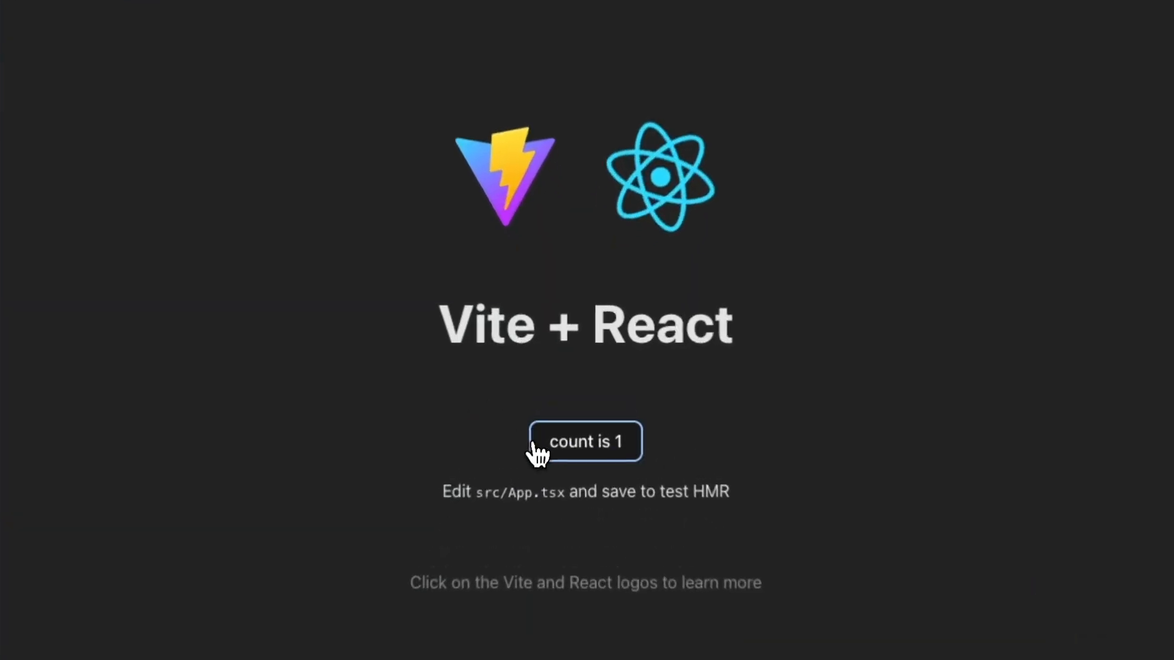